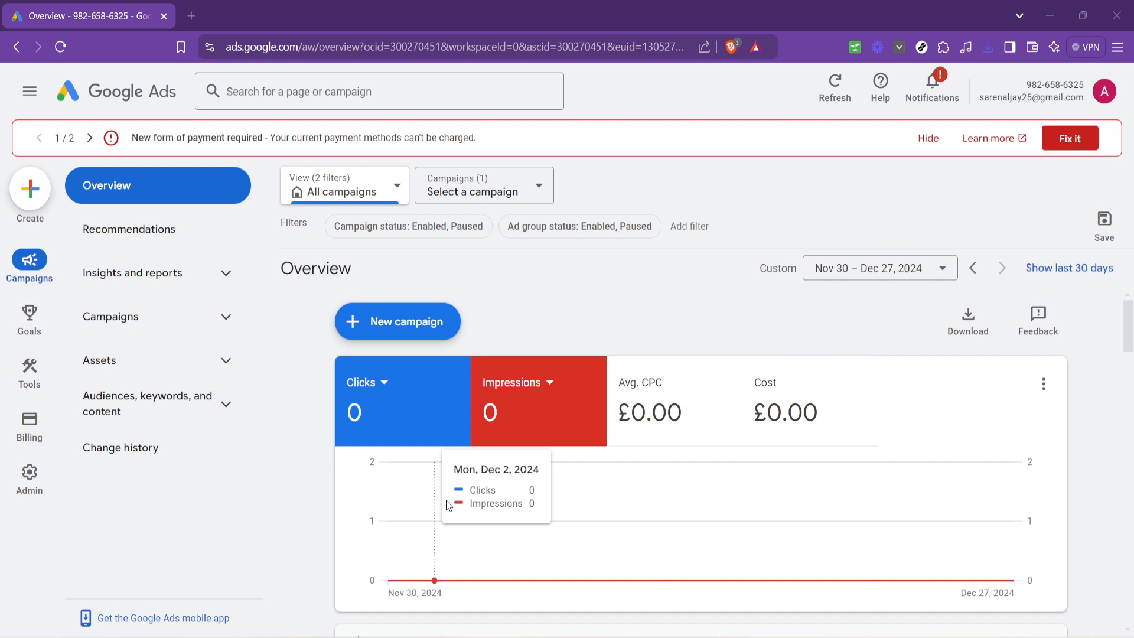
{"action": "mouse_move", "coordinate": [347, 514]}
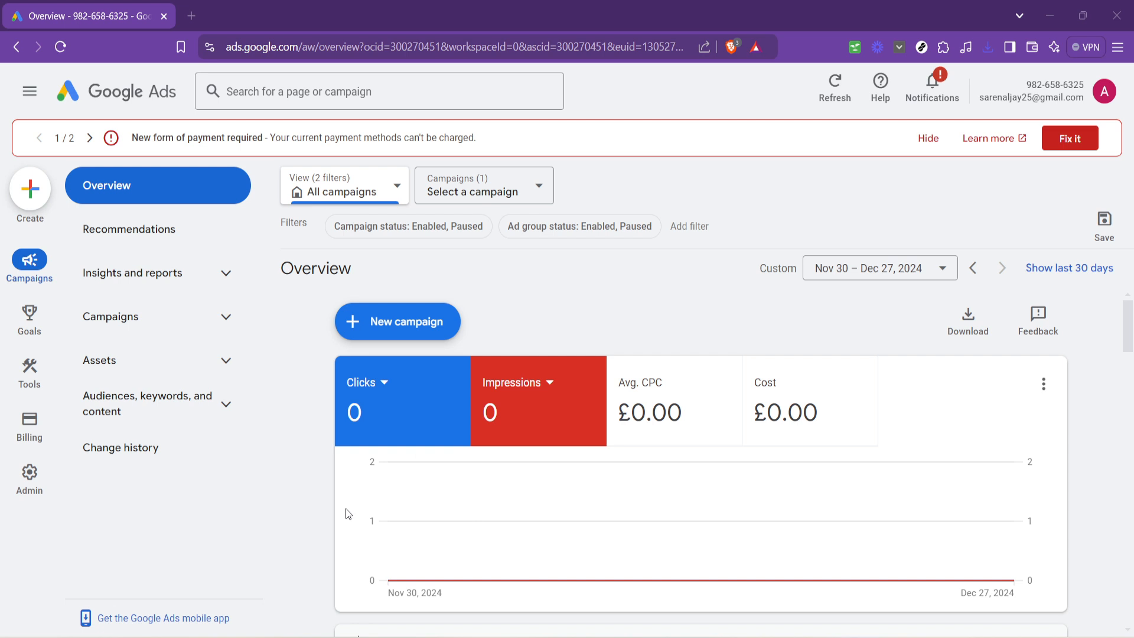
{"action": "mouse_move", "coordinate": [328, 503]}
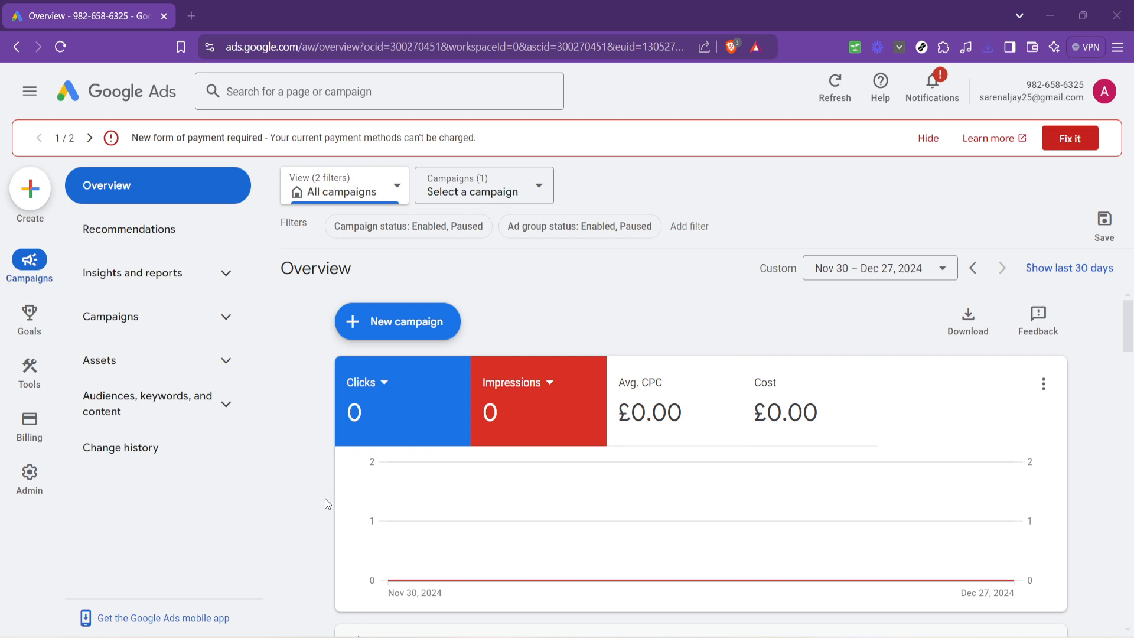
{"action": "mouse_move", "coordinate": [267, 499]}
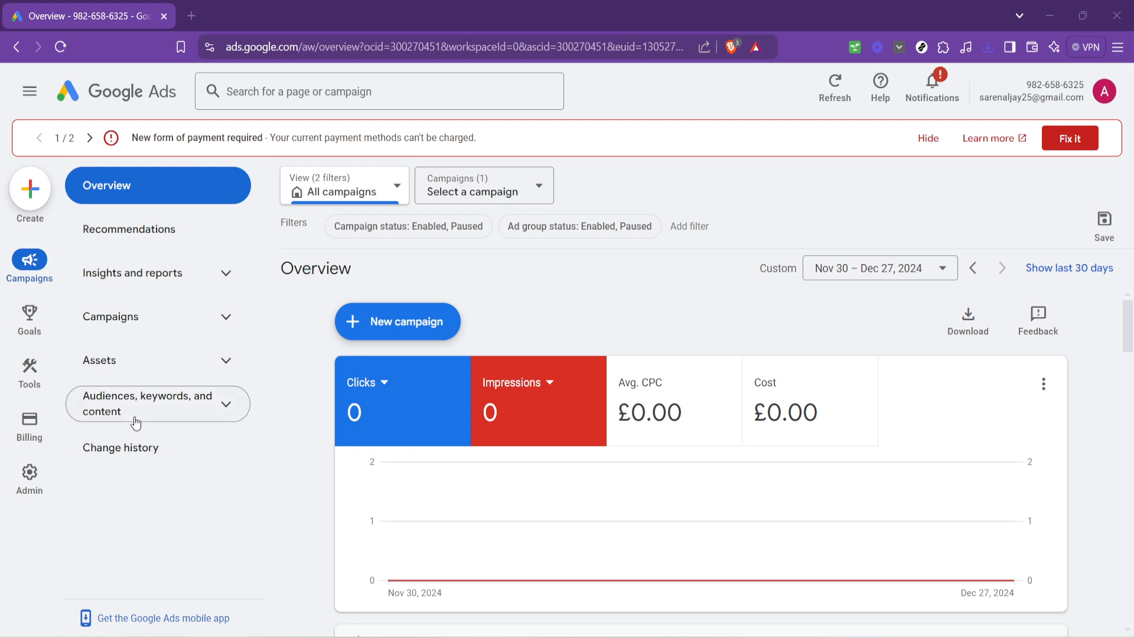
{"action": "mouse_move", "coordinate": [120, 407]}
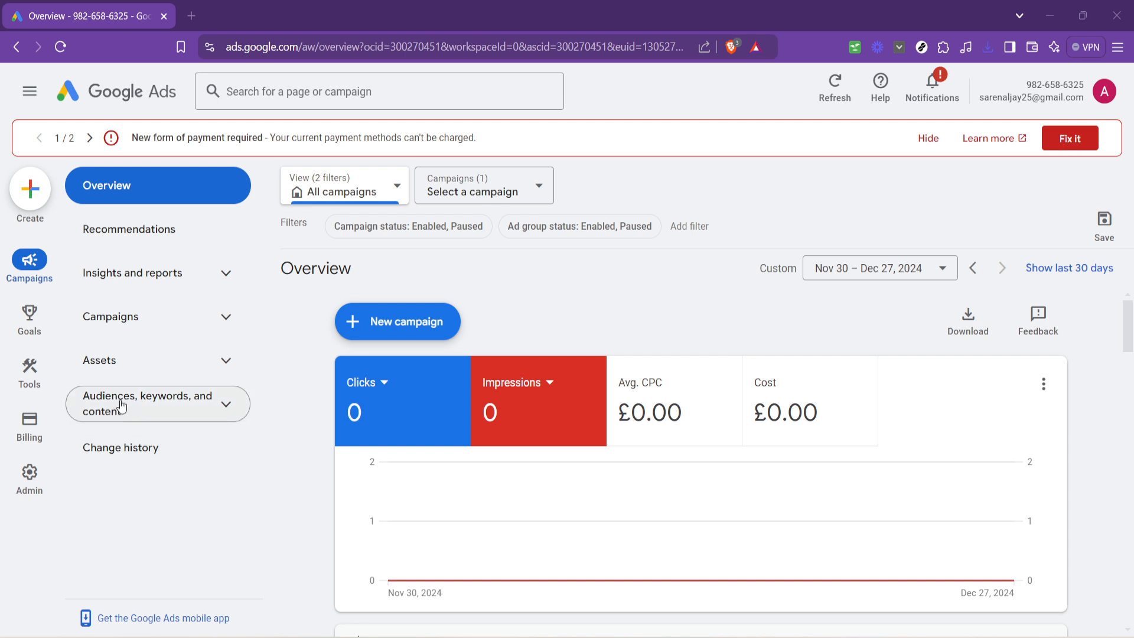
{"action": "mouse_move", "coordinate": [121, 404]}
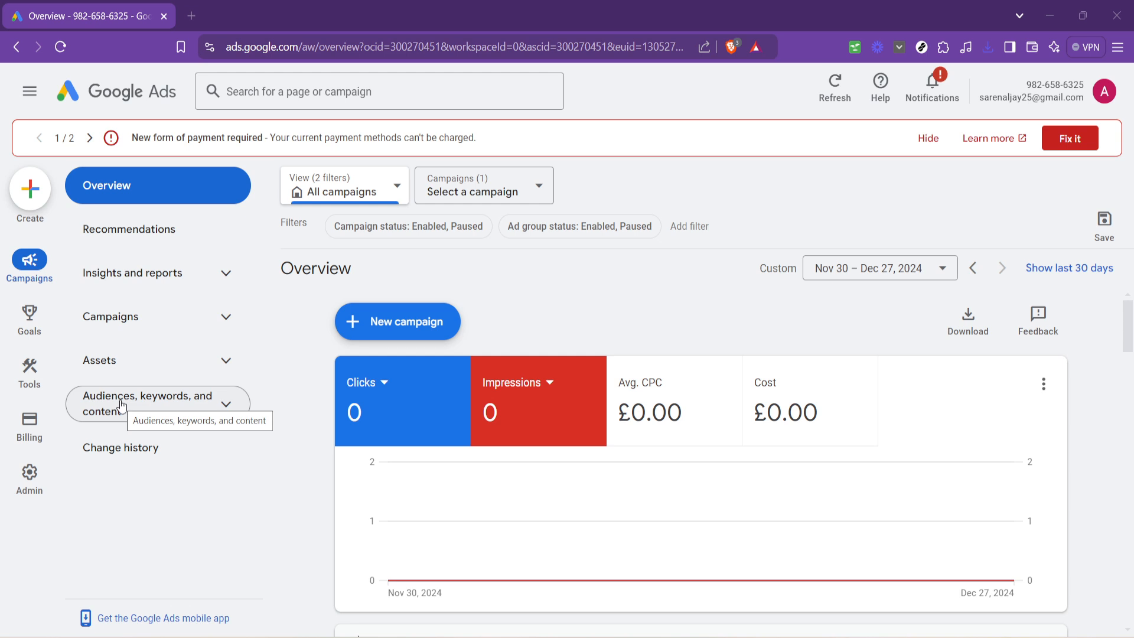
Navigate to Advanced bid adjustments under 'Audiences, keywords, and content' for all campaigns
{"action": "left_click", "coordinate": [157, 403]}
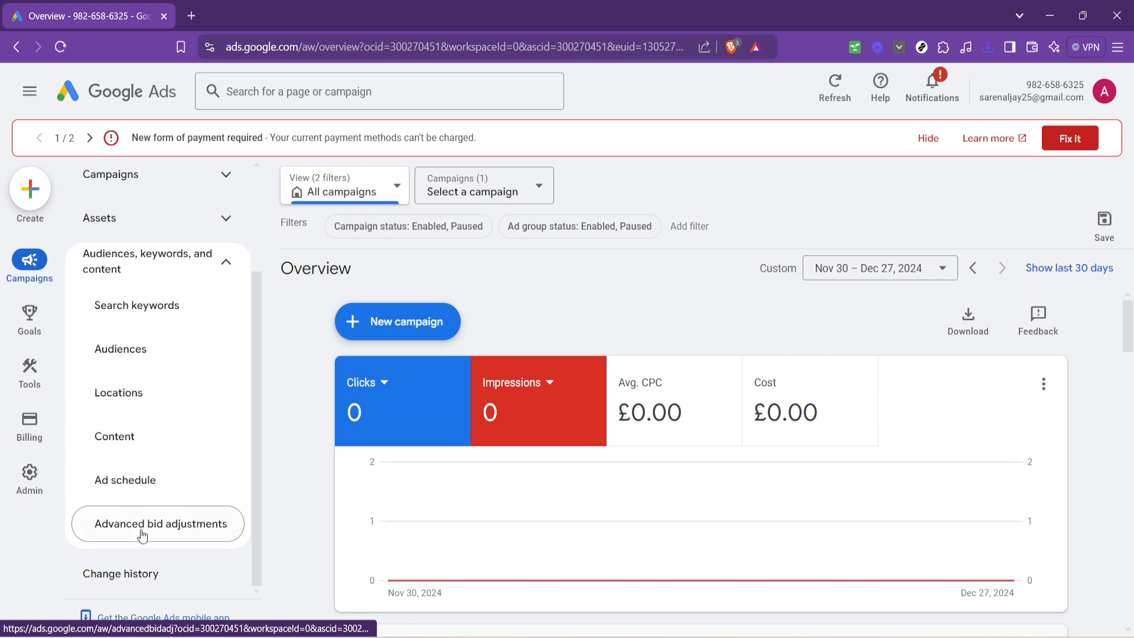
{"action": "mouse_move", "coordinate": [137, 519]}
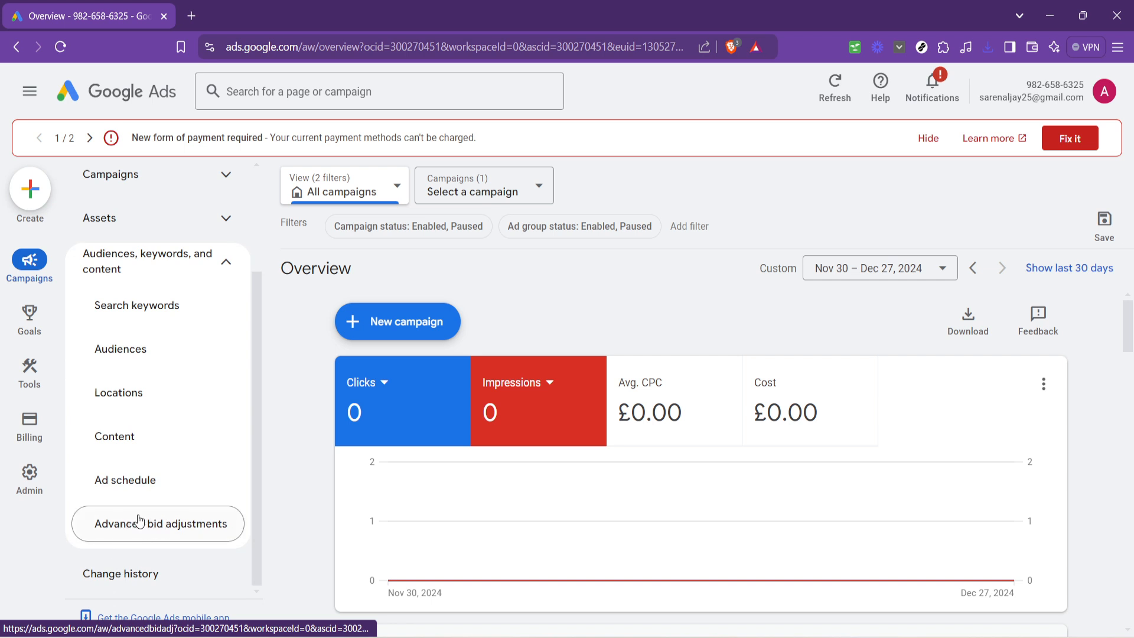
{"action": "mouse_move", "coordinate": [141, 541]}
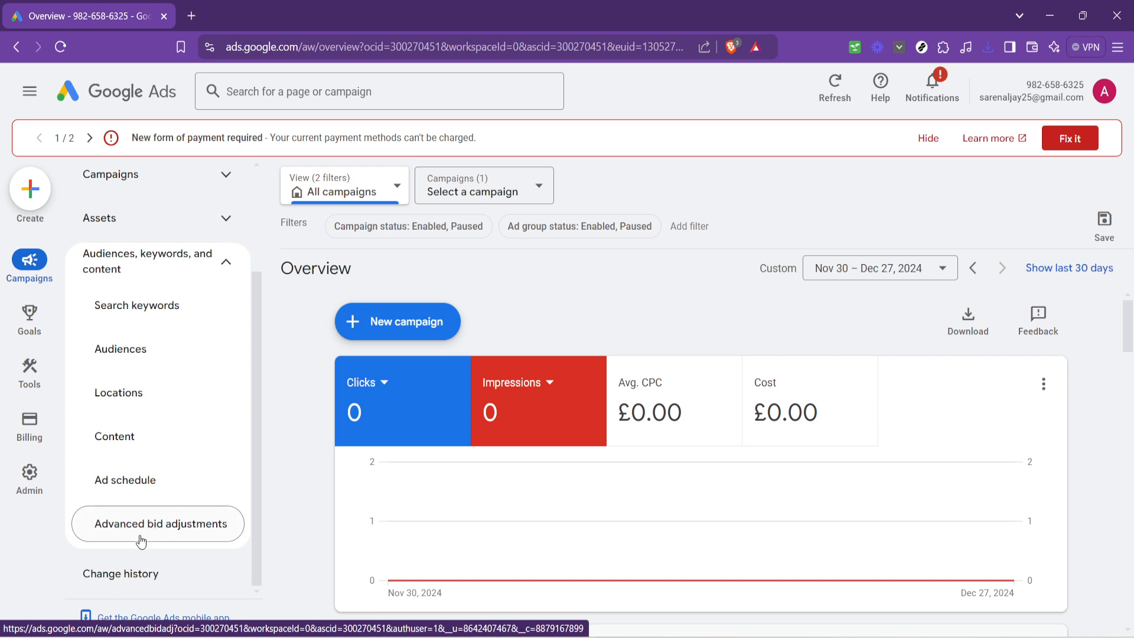
{"action": "mouse_move", "coordinate": [135, 542]}
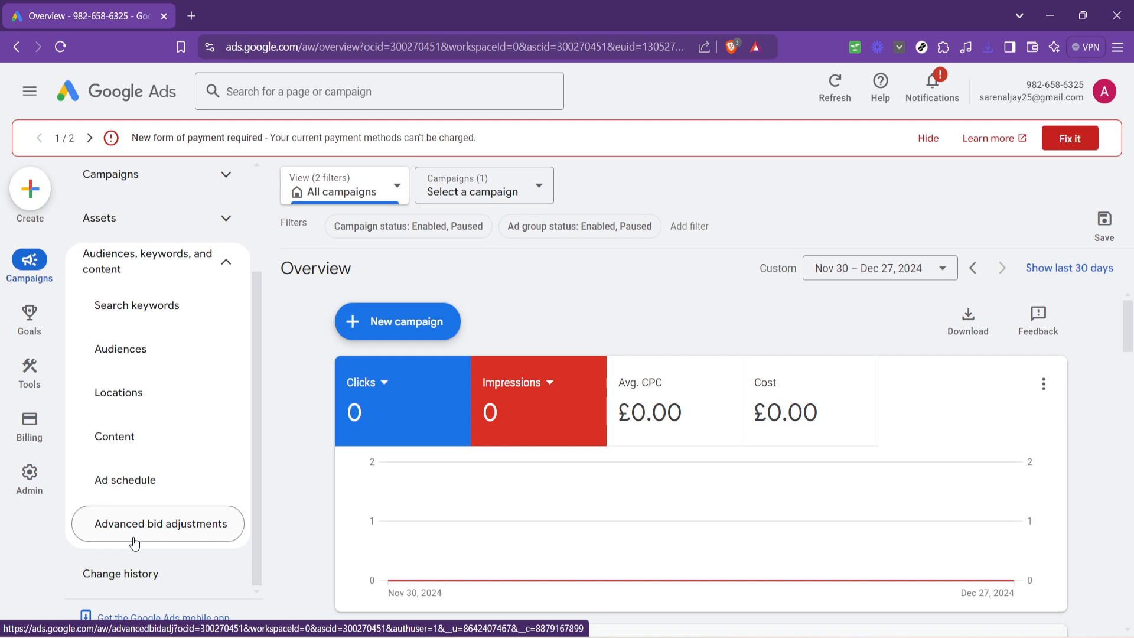
{"action": "mouse_move", "coordinate": [157, 523]}
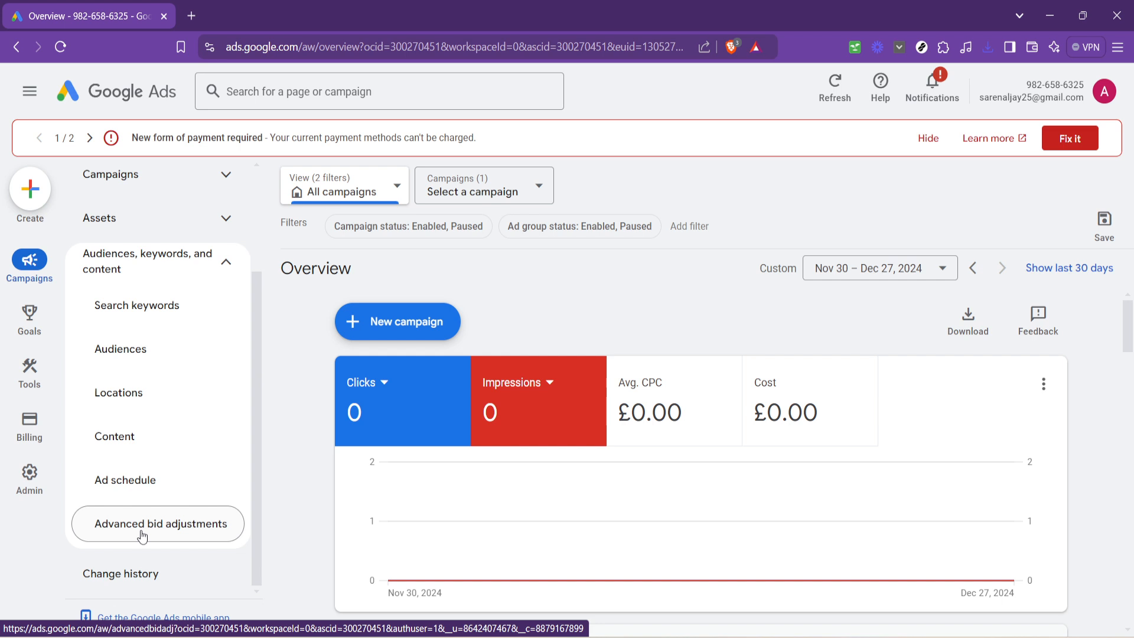
{"action": "mouse_move", "coordinate": [142, 534]}
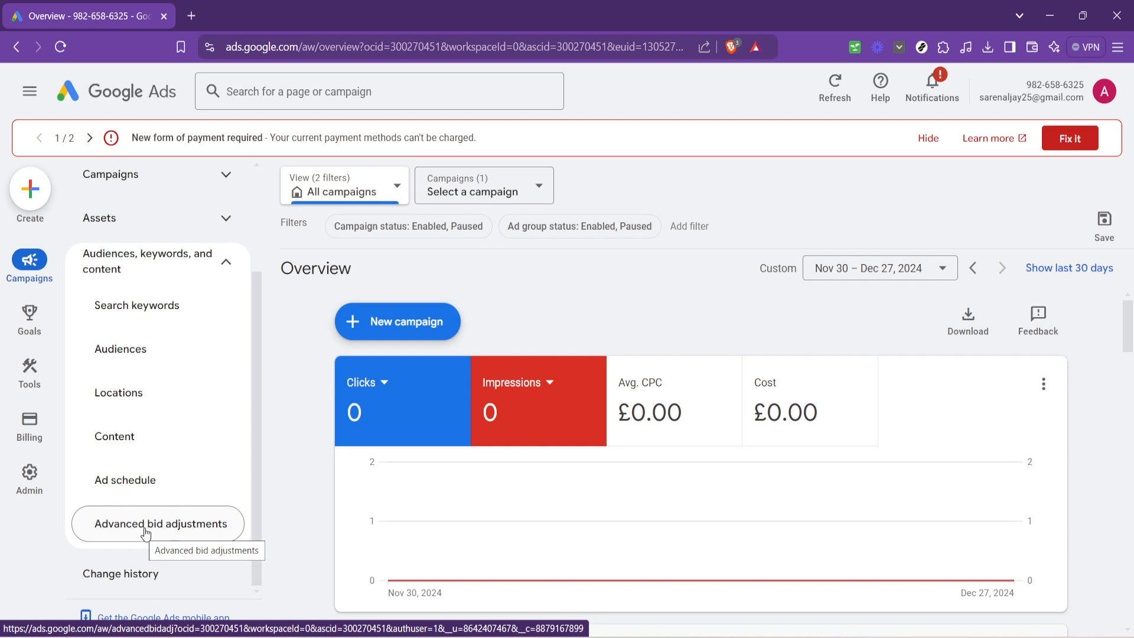
{"action": "left_click", "coordinate": [158, 523]}
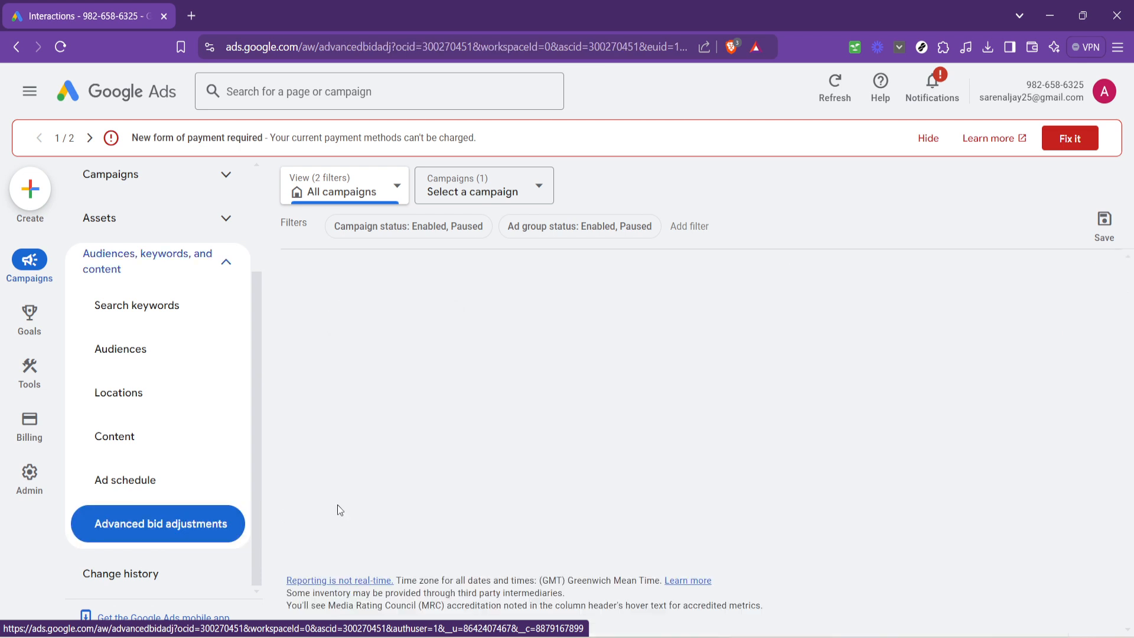
Load the bid adjustments table showing the Calls rows for Campaign #1 and phone
{"action": "left_click", "coordinate": [157, 523]}
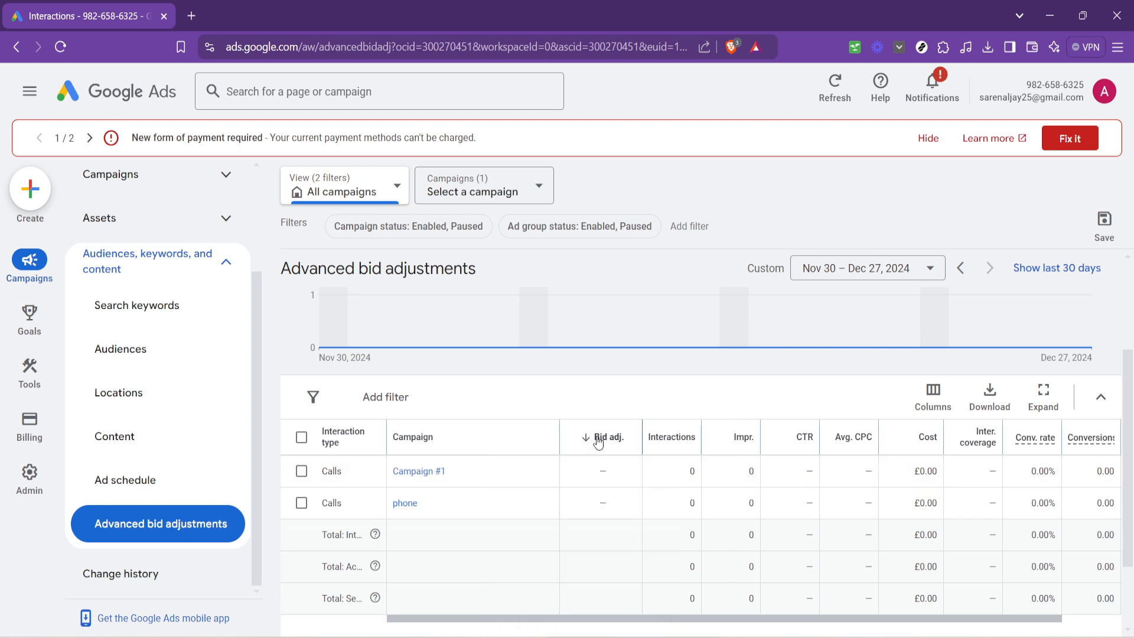
{"action": "mouse_move", "coordinate": [626, 393]}
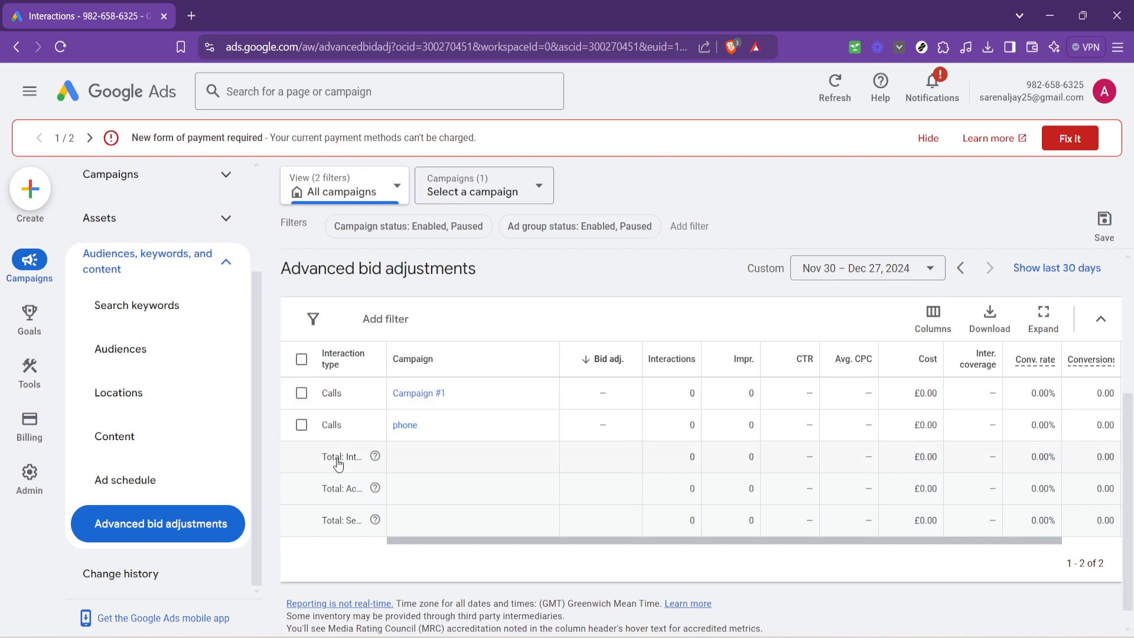
{"action": "mouse_move", "coordinate": [611, 397]}
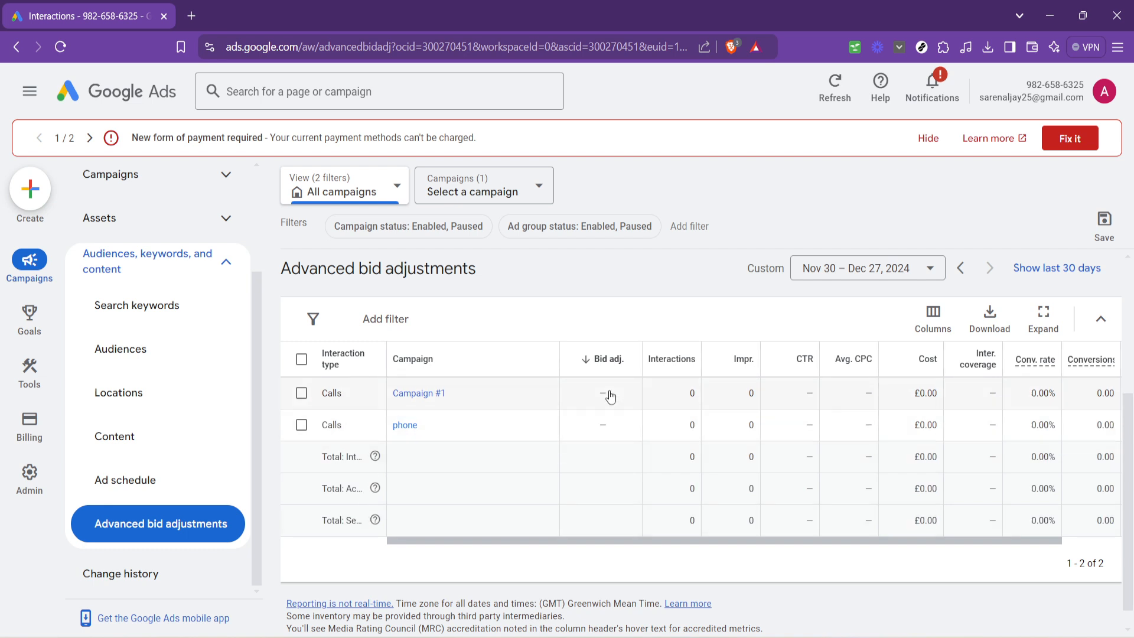
{"action": "mouse_move", "coordinate": [609, 485]}
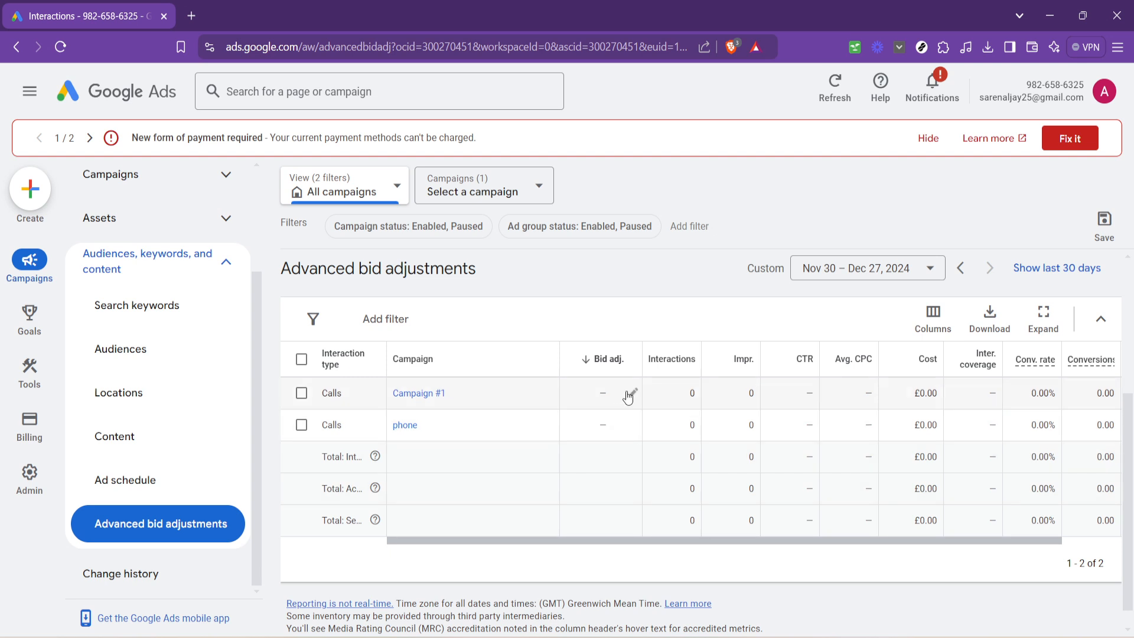
{"action": "mouse_move", "coordinate": [631, 394]}
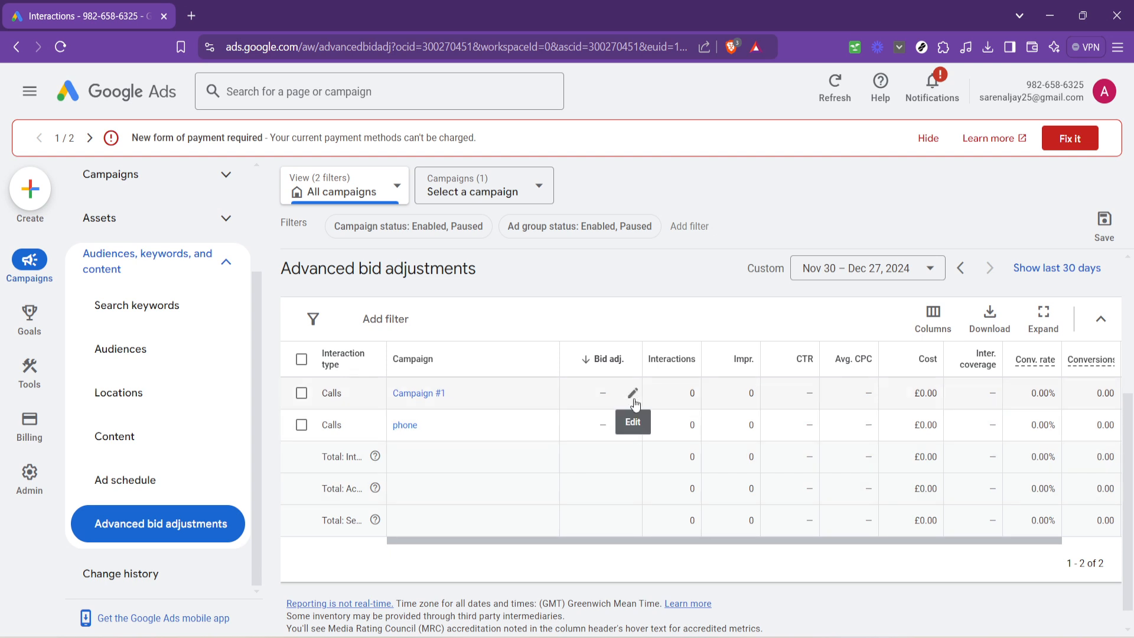
{"action": "left_click", "coordinate": [633, 392]}
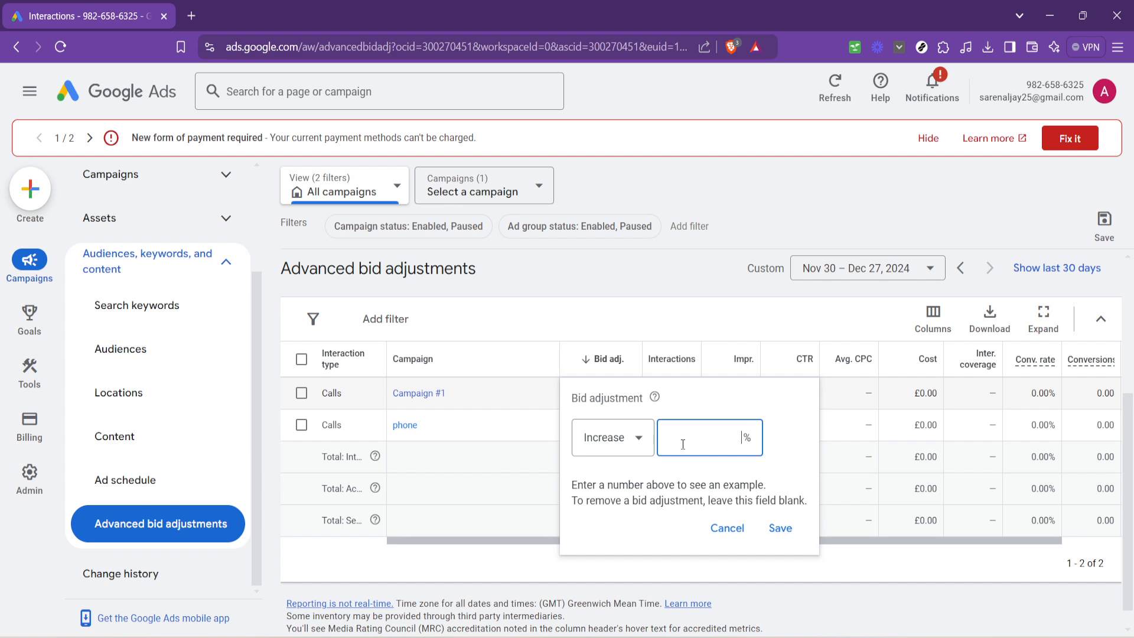
{"action": "mouse_move", "coordinate": [674, 459]}
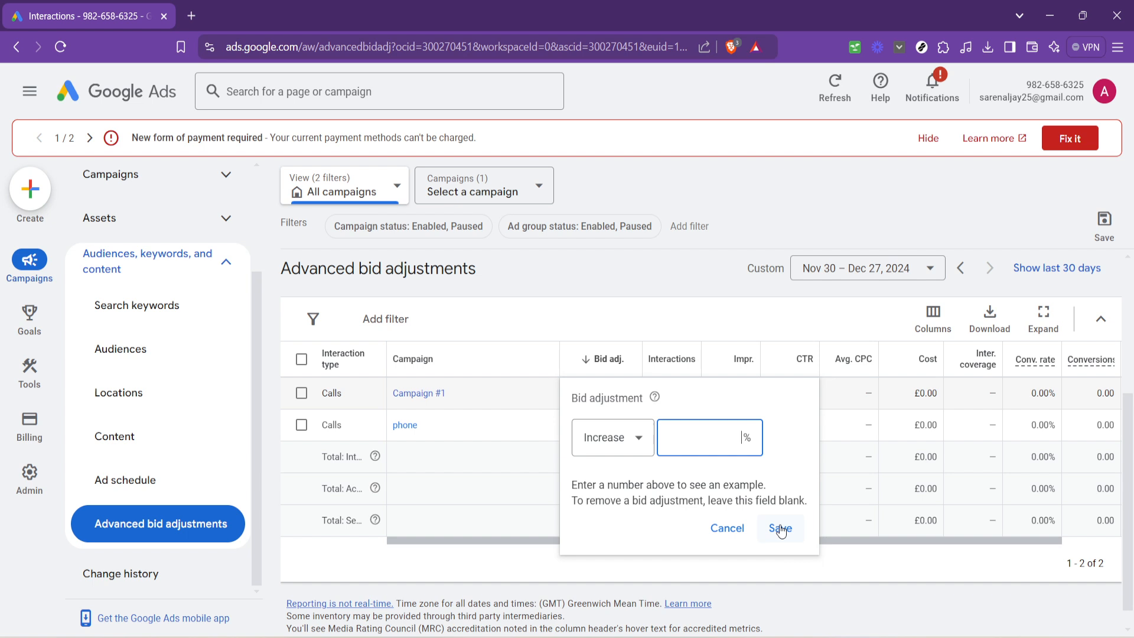
{"action": "mouse_move", "coordinate": [704, 422]}
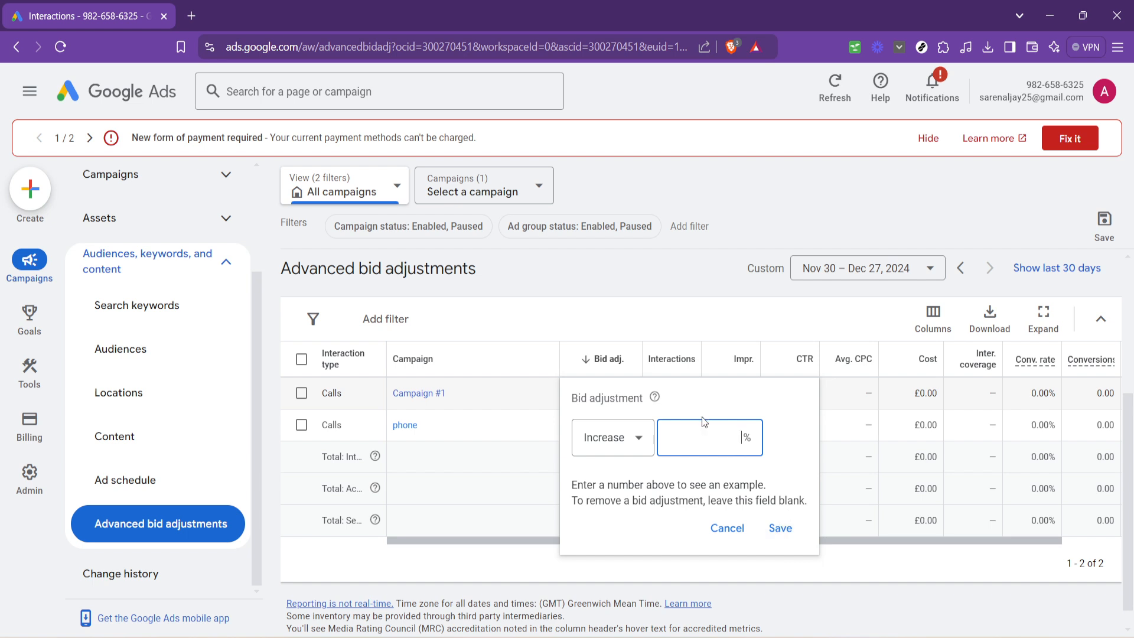
{"action": "mouse_move", "coordinate": [701, 424]}
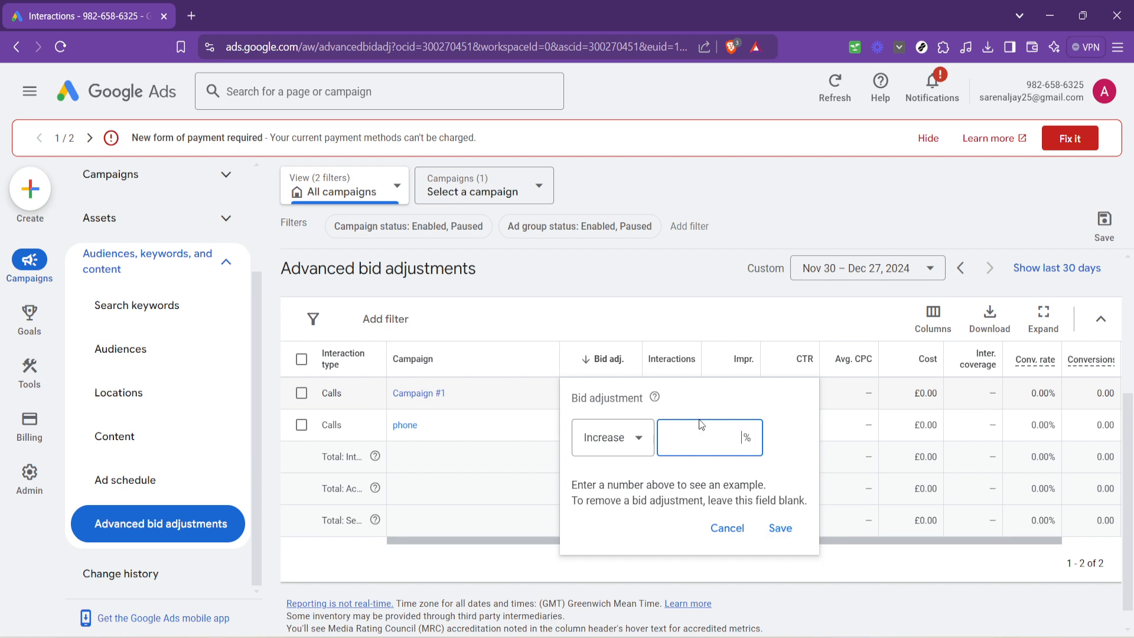
{"action": "mouse_move", "coordinate": [694, 435]}
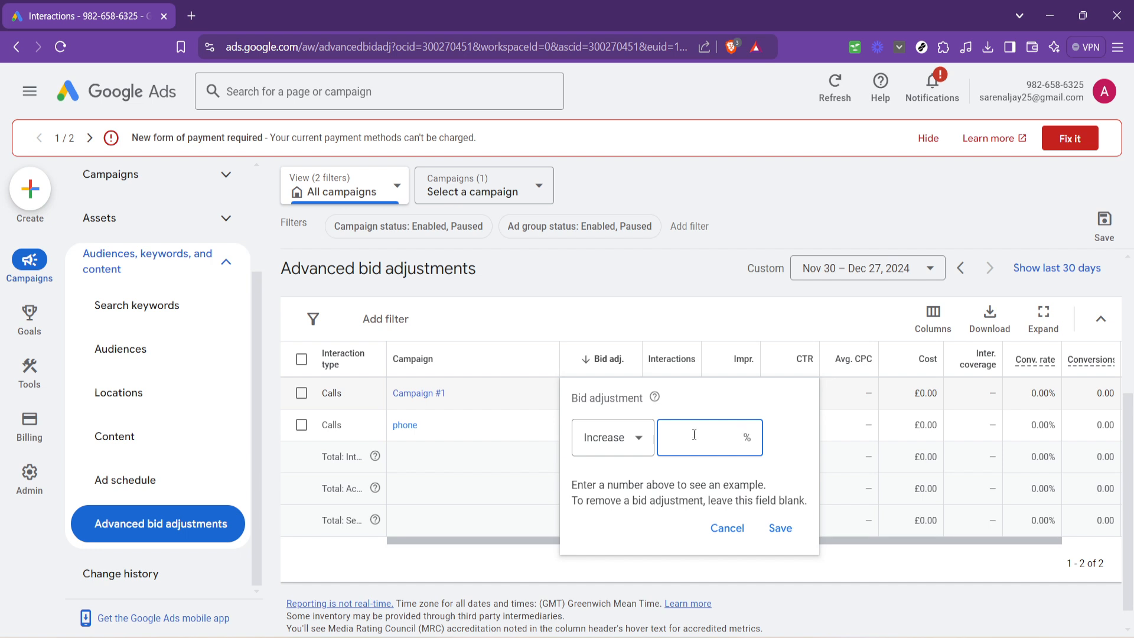
{"action": "mouse_move", "coordinate": [695, 514]}
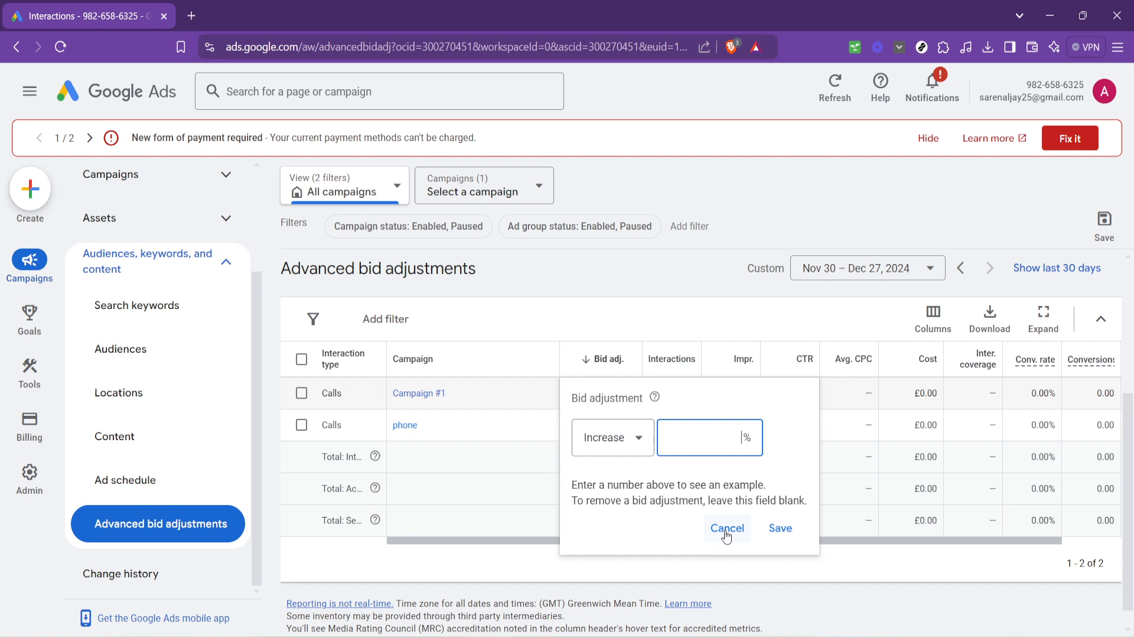
{"action": "left_click", "coordinate": [727, 528]}
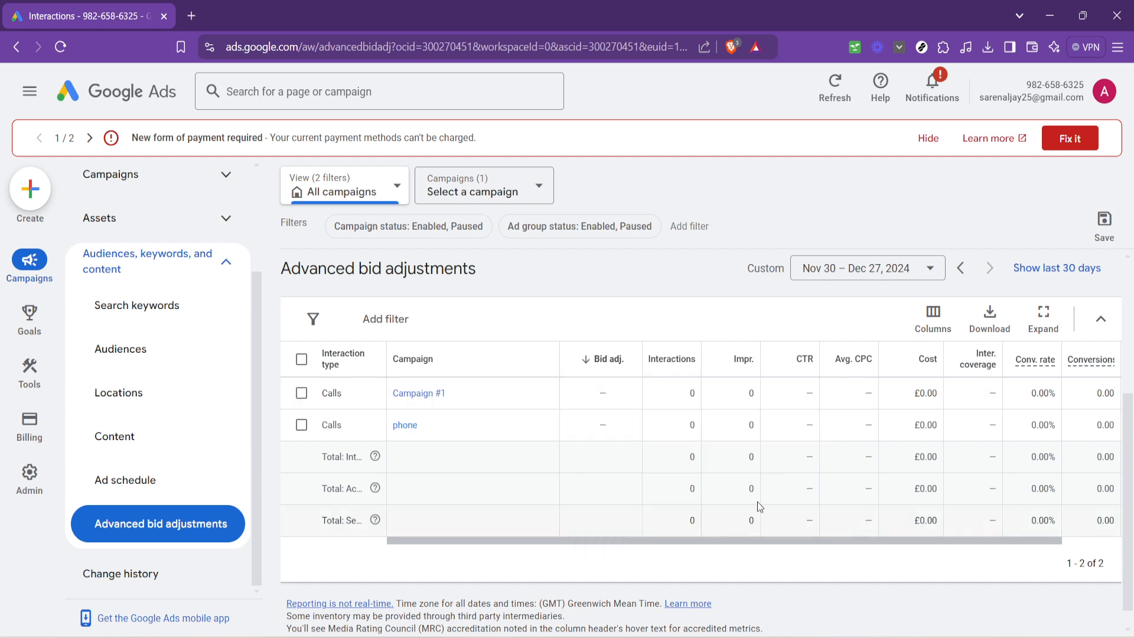